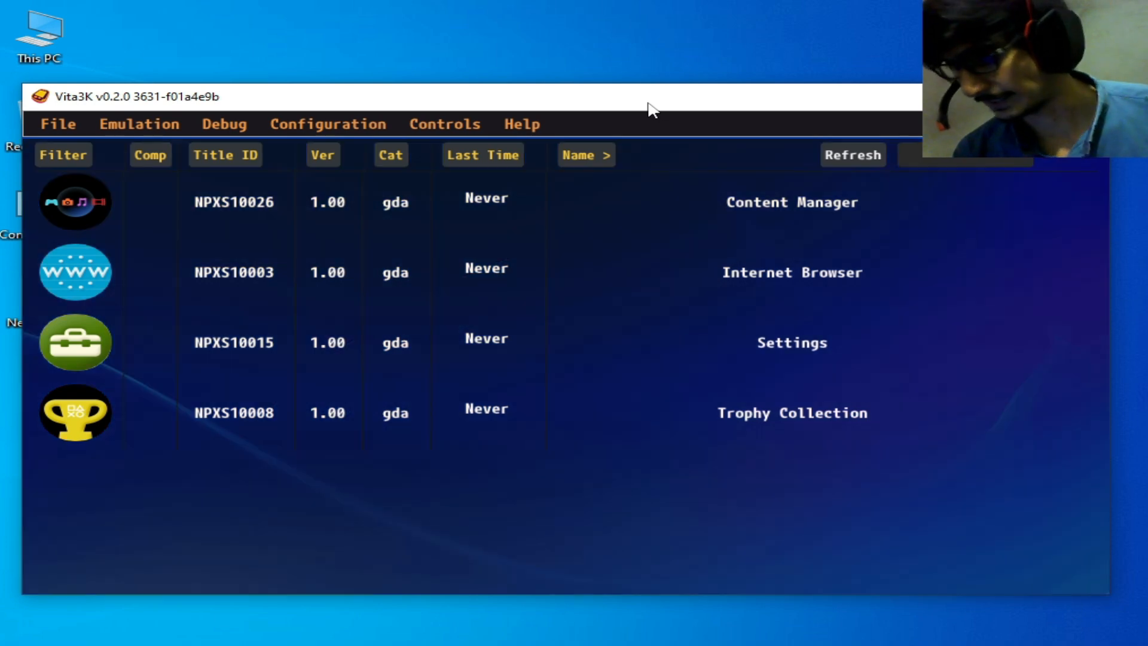
{"action": "mouse_move", "coordinate": [449, 106]}
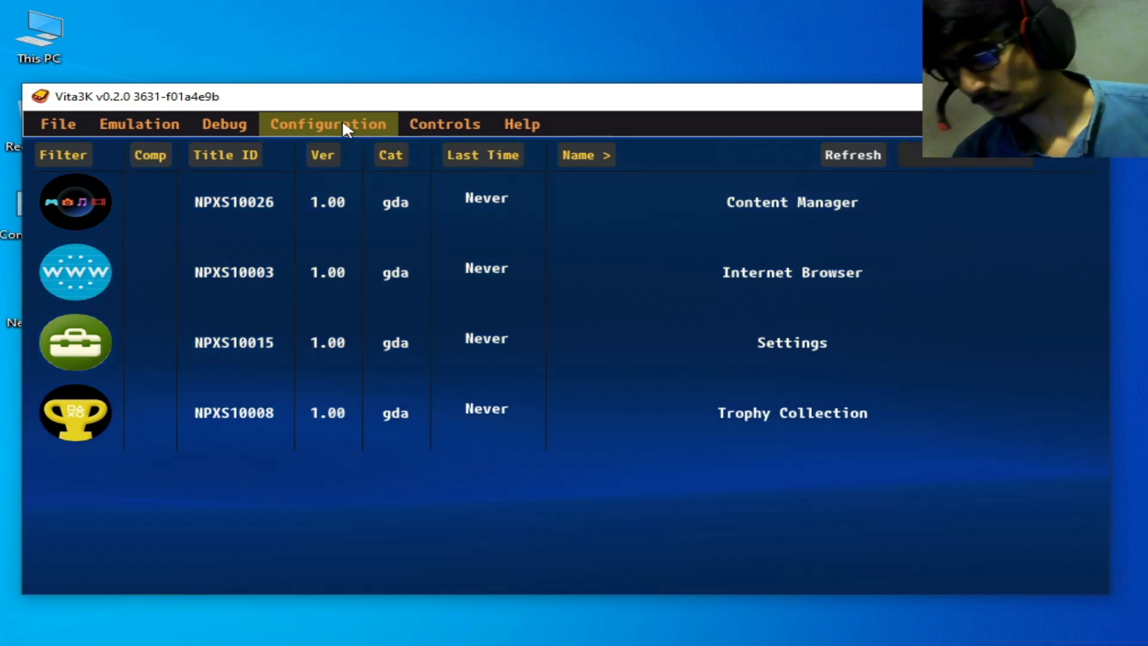
Bring up Vita3K's Configuration options (Settings and user management).
{"action": "left_click", "coordinate": [327, 123]}
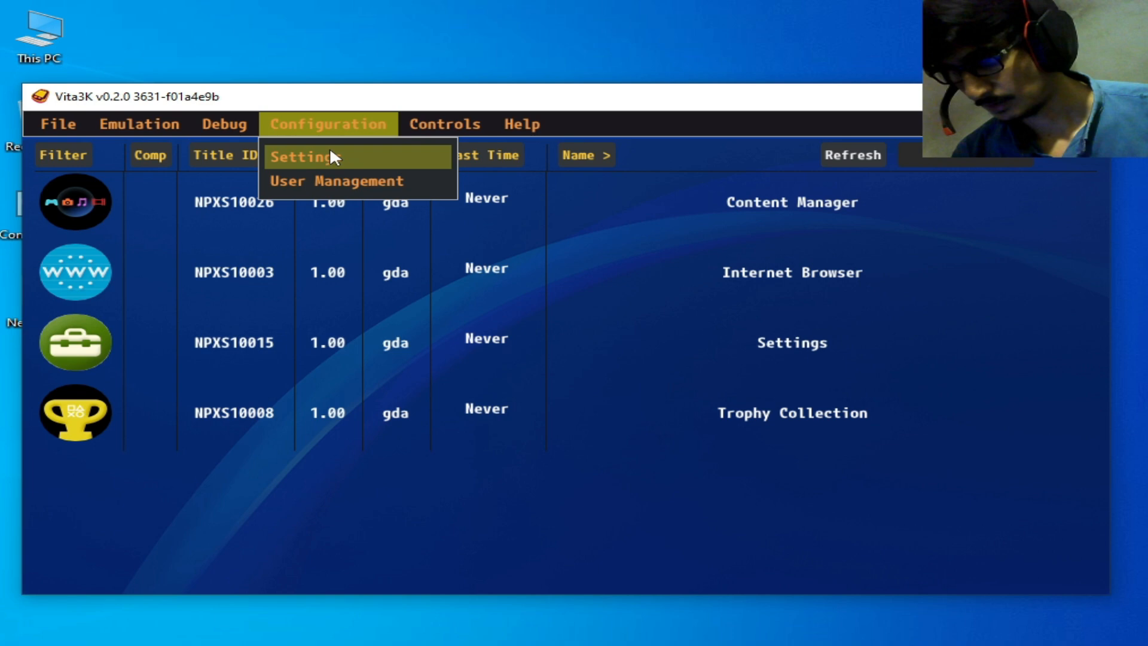
Set the GPU backend renderer to Vulkan and internal resolution upscaling to 0.75x (720x408).
{"action": "left_click", "coordinate": [301, 157]}
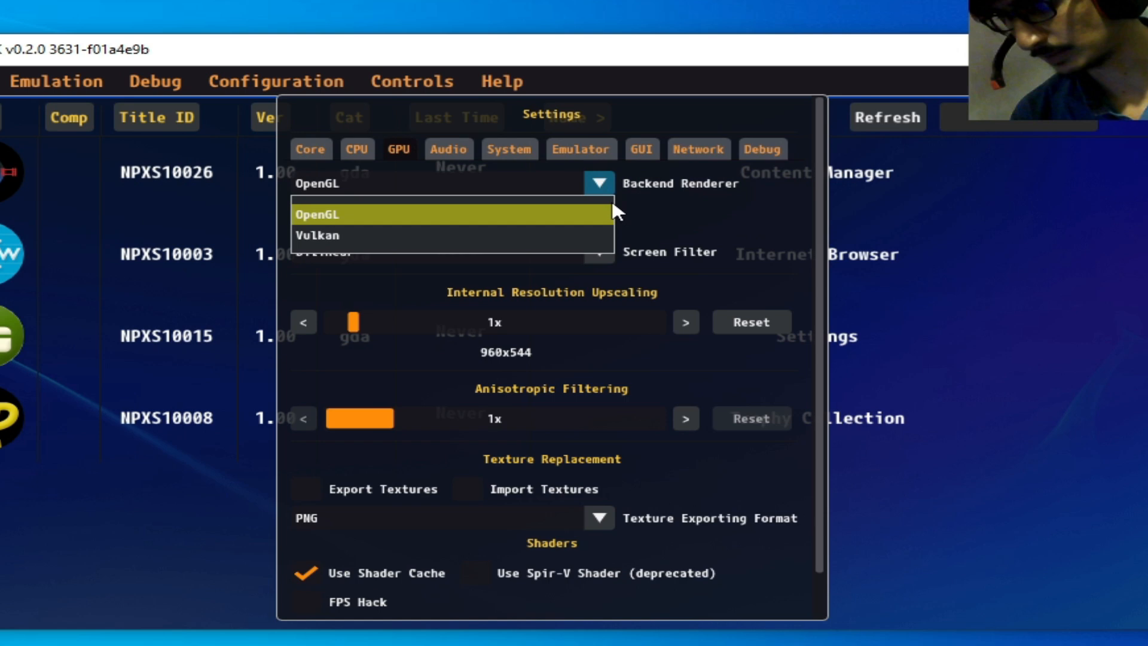
{"action": "left_click", "coordinate": [316, 236]}
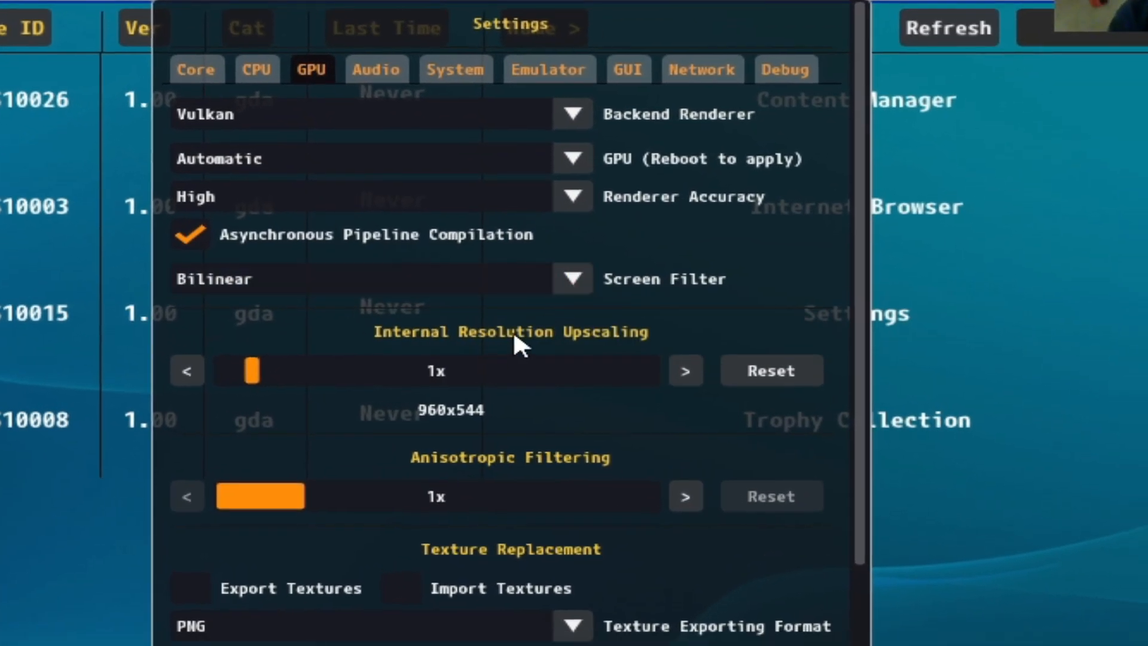
{"action": "mouse_move", "coordinate": [498, 377]}
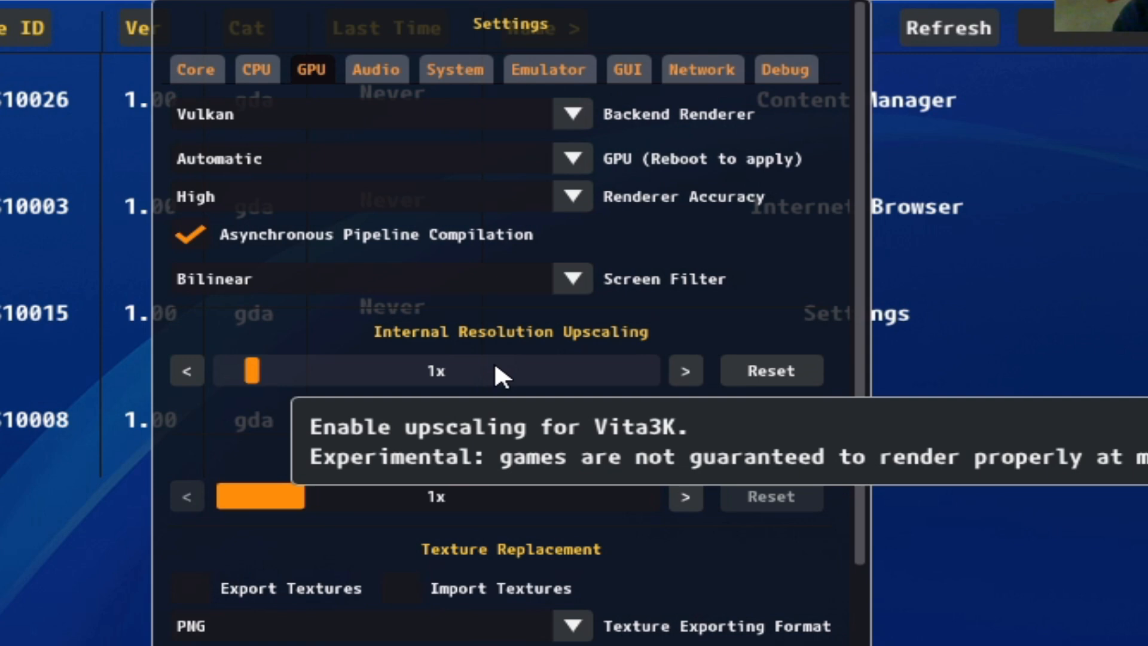
{"action": "left_click", "coordinate": [187, 369]}
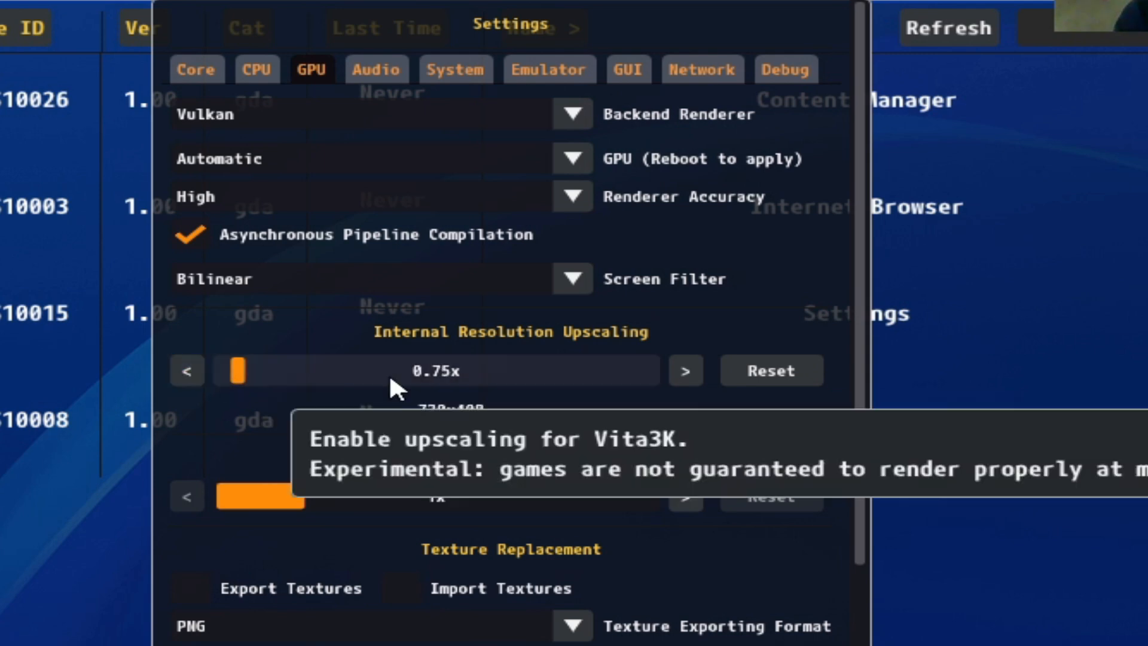
{"action": "mouse_move", "coordinate": [487, 387]}
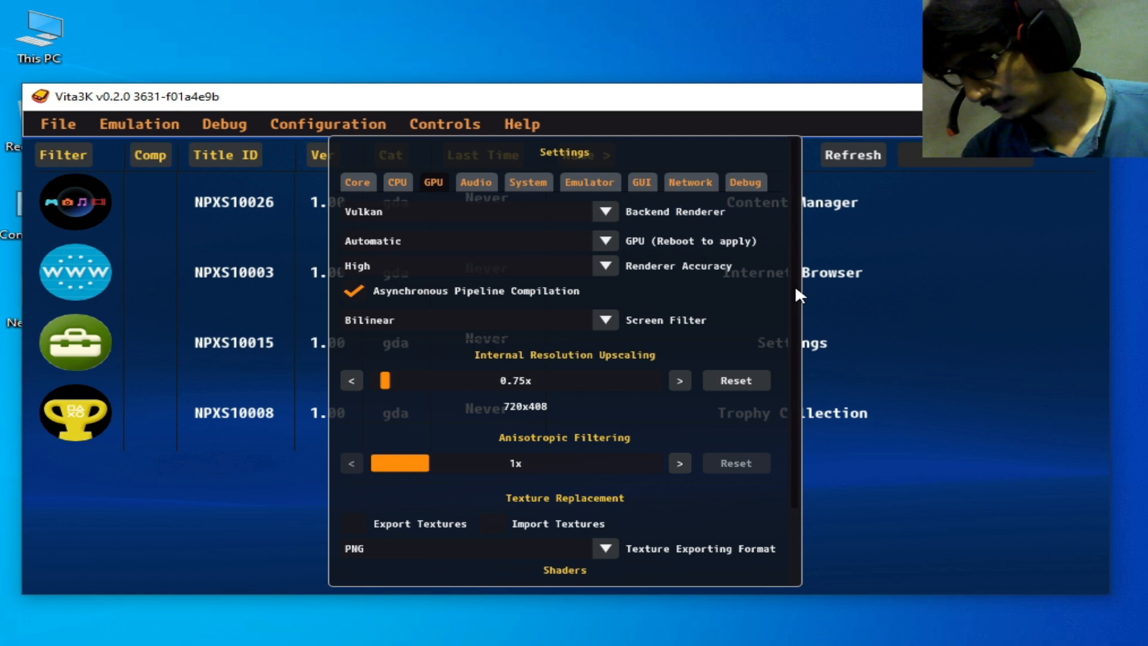
{"action": "scroll", "scroll_direction": "down", "scroll_amount": 3}
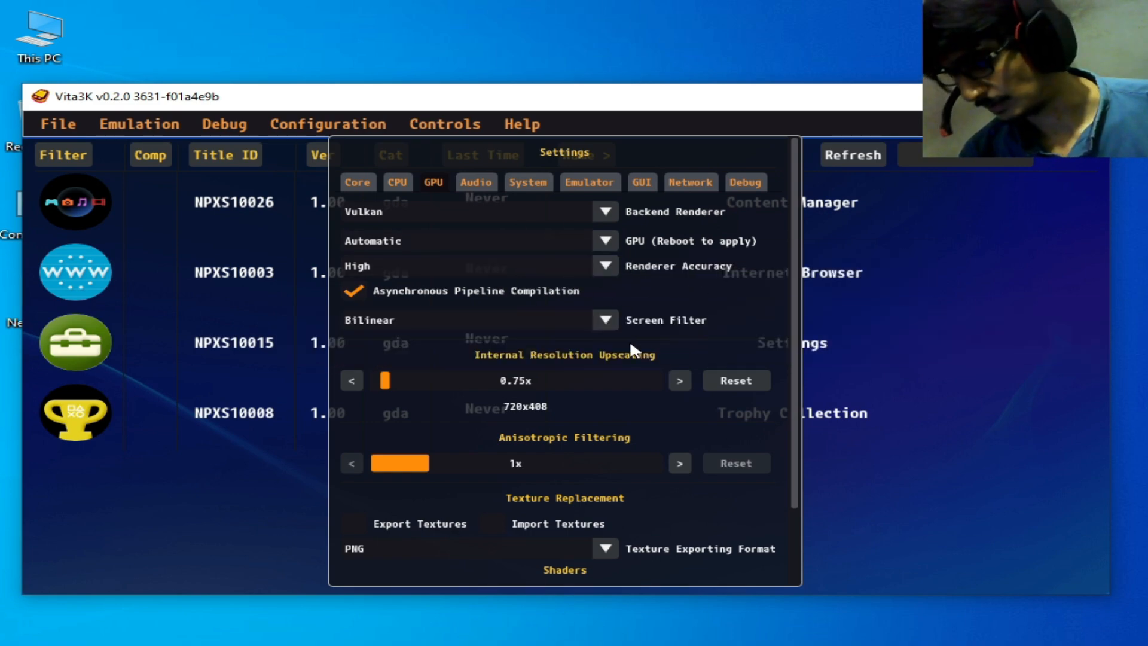
{"action": "left_click", "coordinate": [603, 210]}
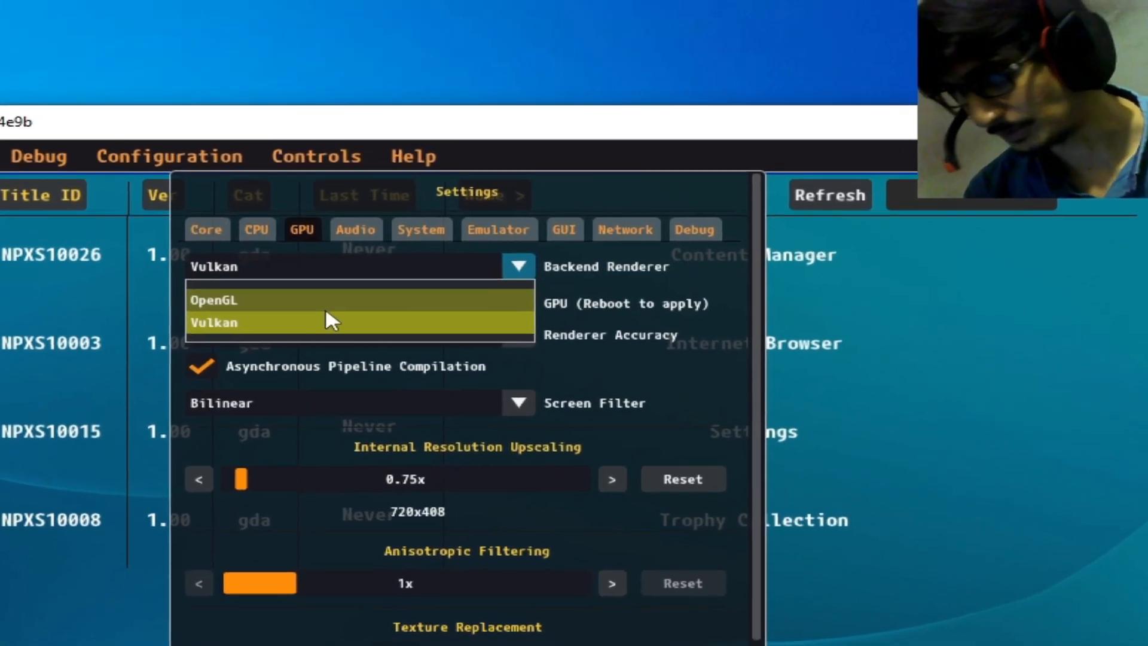
{"action": "left_click", "coordinate": [213, 299]}
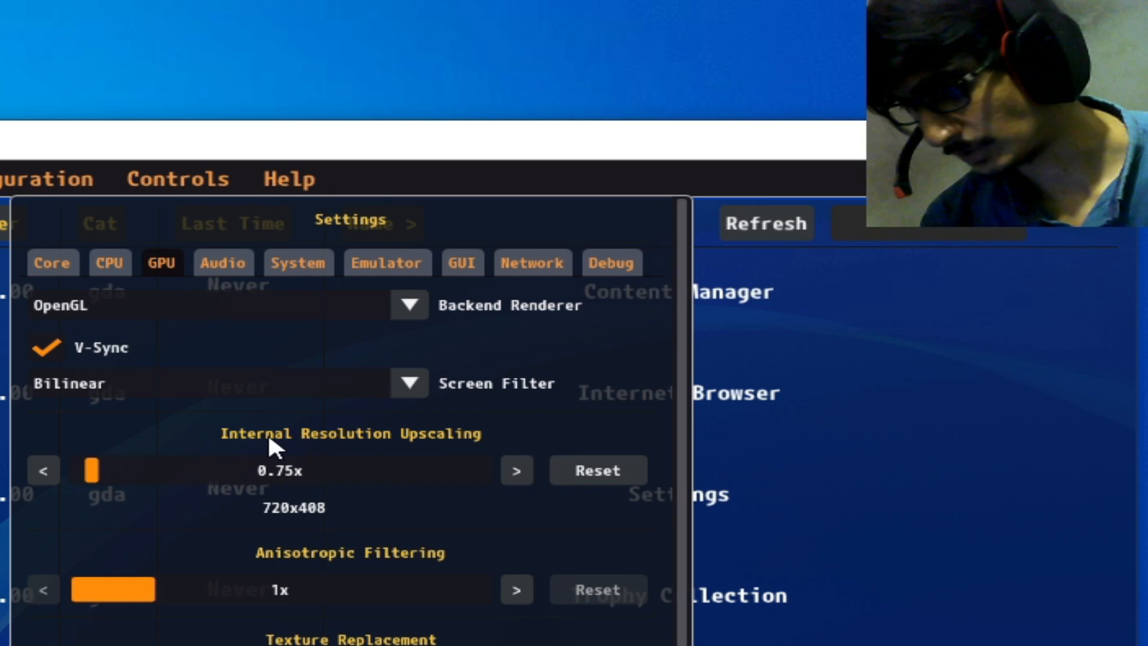
{"action": "mouse_move", "coordinate": [285, 479]}
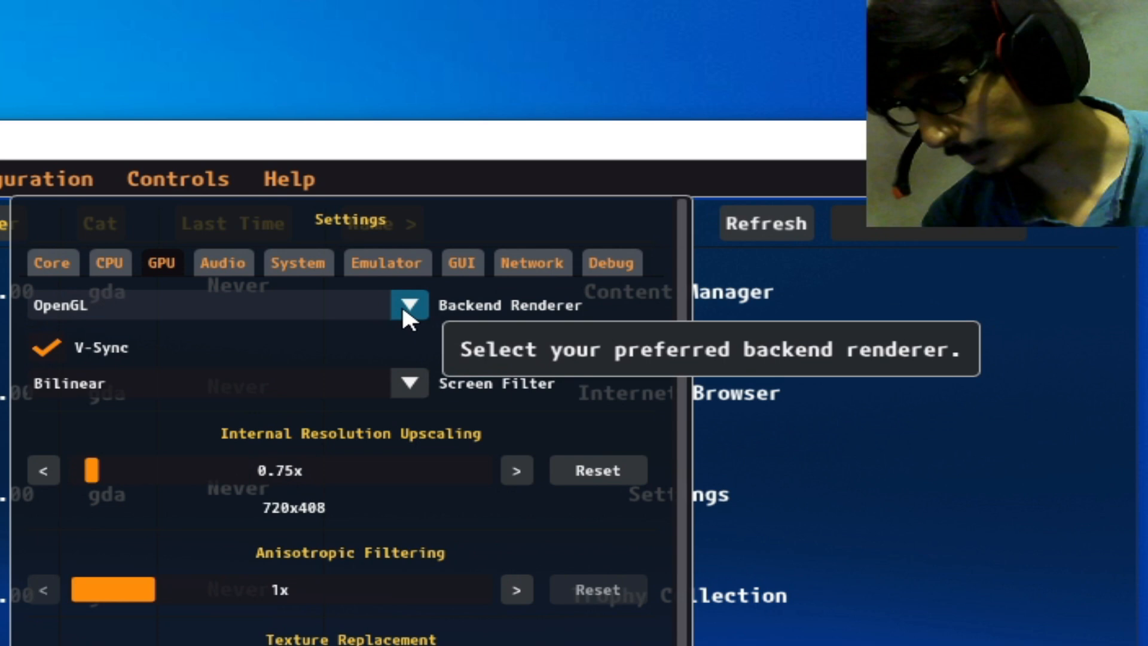
{"action": "left_click", "coordinate": [409, 305]}
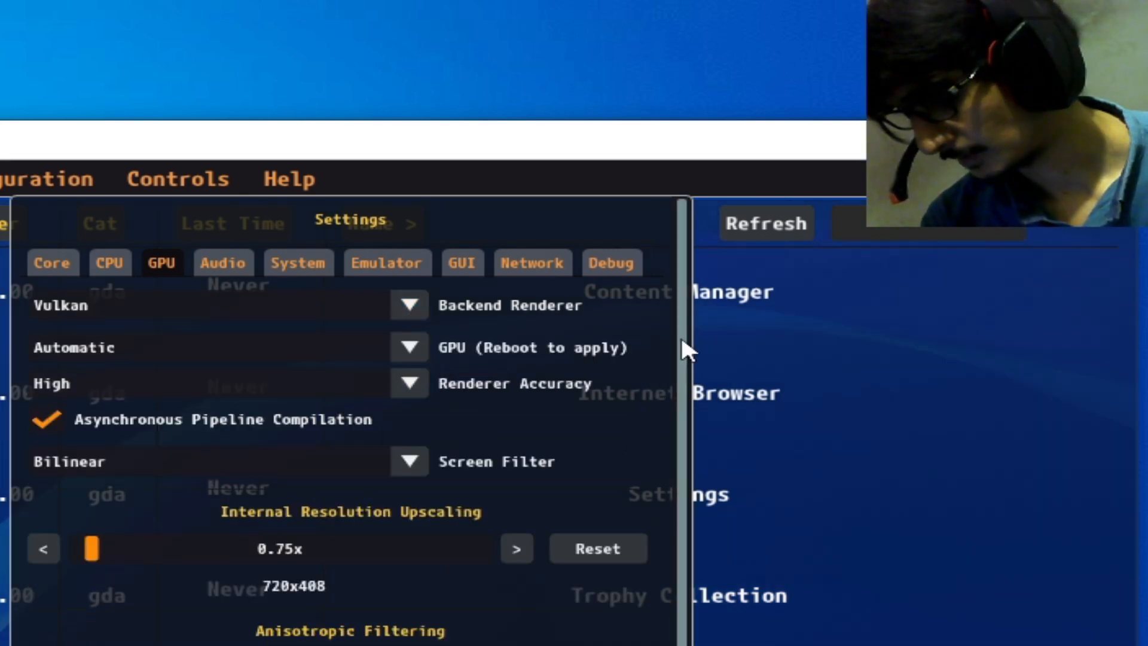
{"action": "scroll", "scroll_direction": "down", "scroll_amount": 3}
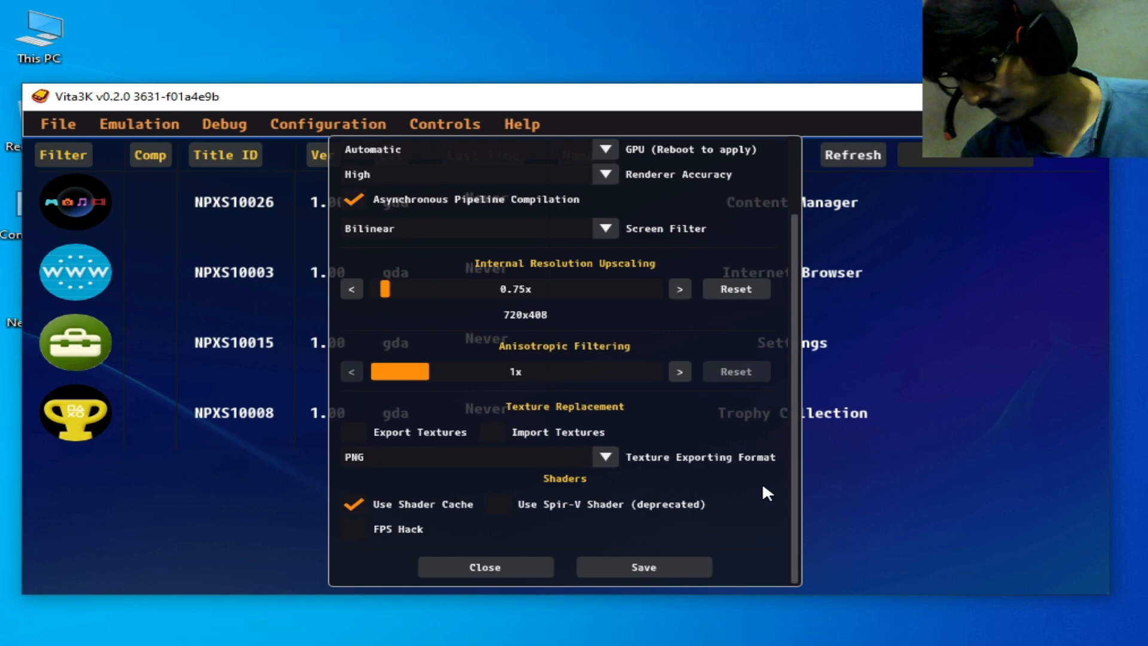
{"action": "mouse_move", "coordinate": [484, 567]}
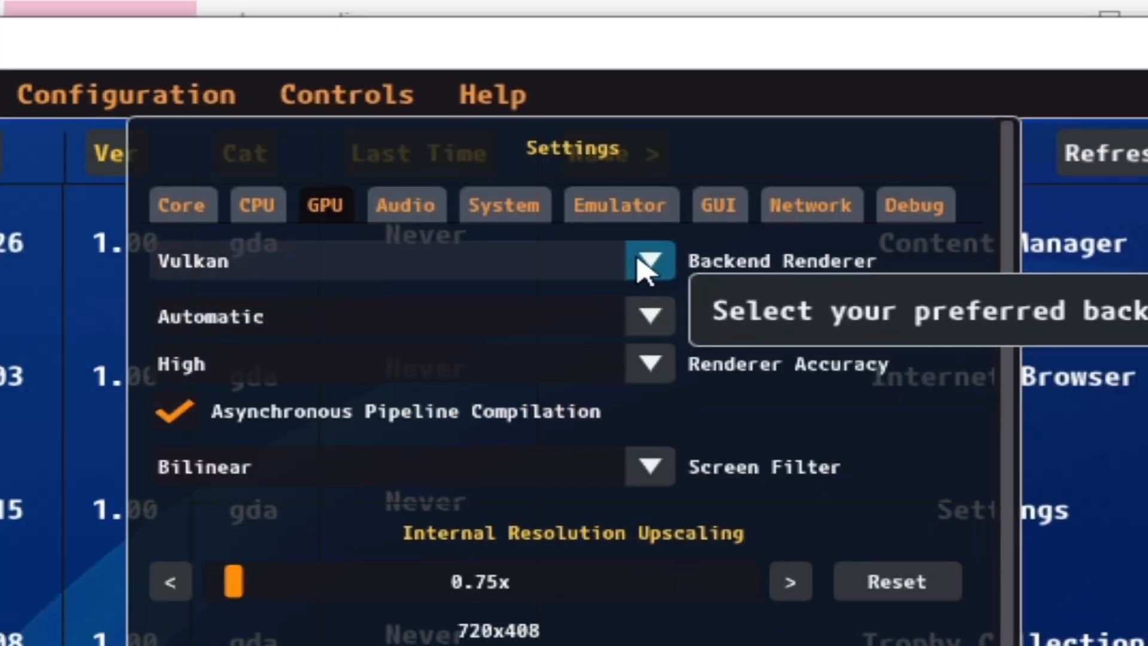
Switch the backend renderer to OpenGL with V-Sync off and dismiss the settings.
{"action": "left_click", "coordinate": [648, 259]}
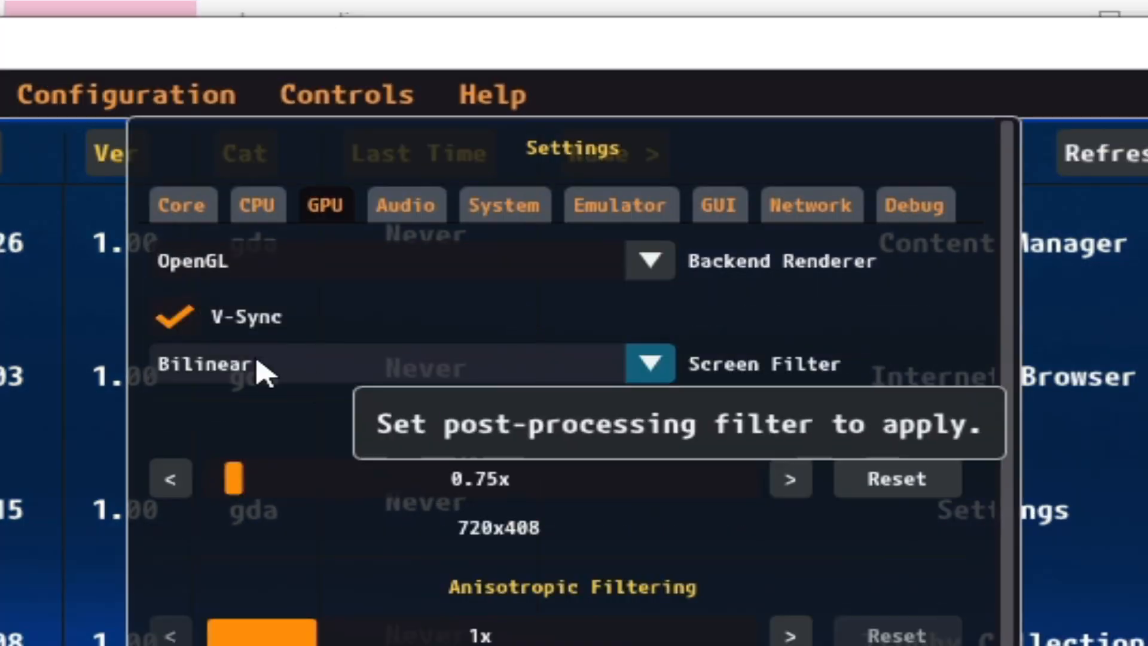
{"action": "mouse_move", "coordinate": [794, 333]}
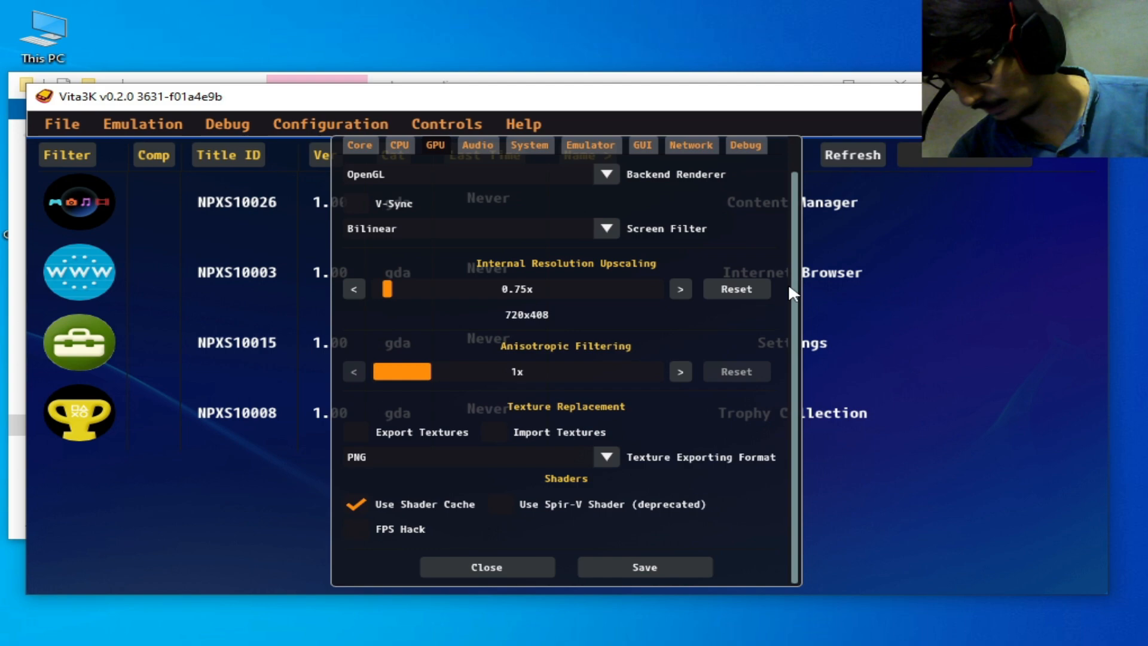
{"action": "mouse_move", "coordinate": [487, 567]}
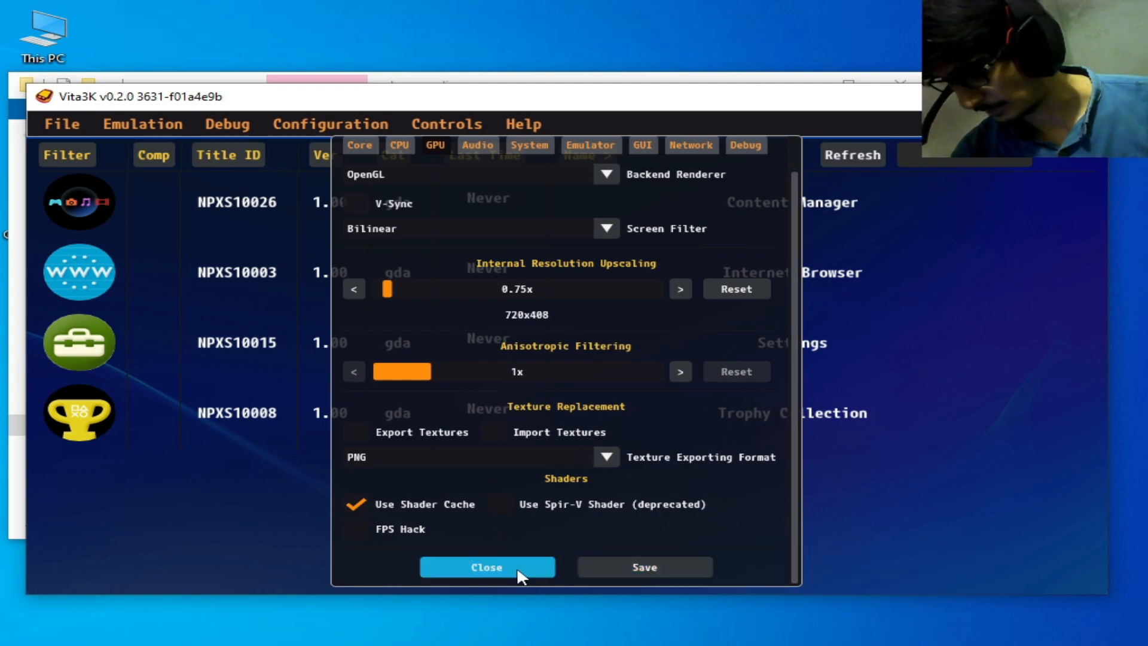
{"action": "left_click", "coordinate": [487, 567]}
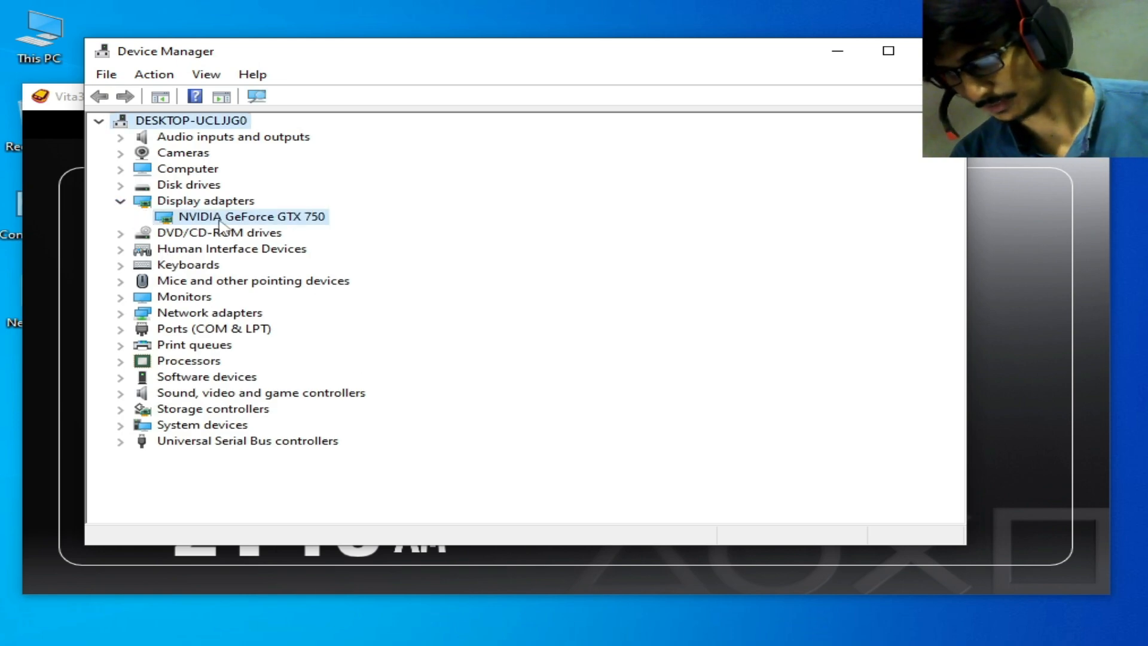
Read the GTX 750's driver version 32.0.15.6070 (7/10/2024) in its properties, then close the windows.
{"action": "left_click", "coordinate": [243, 217]}
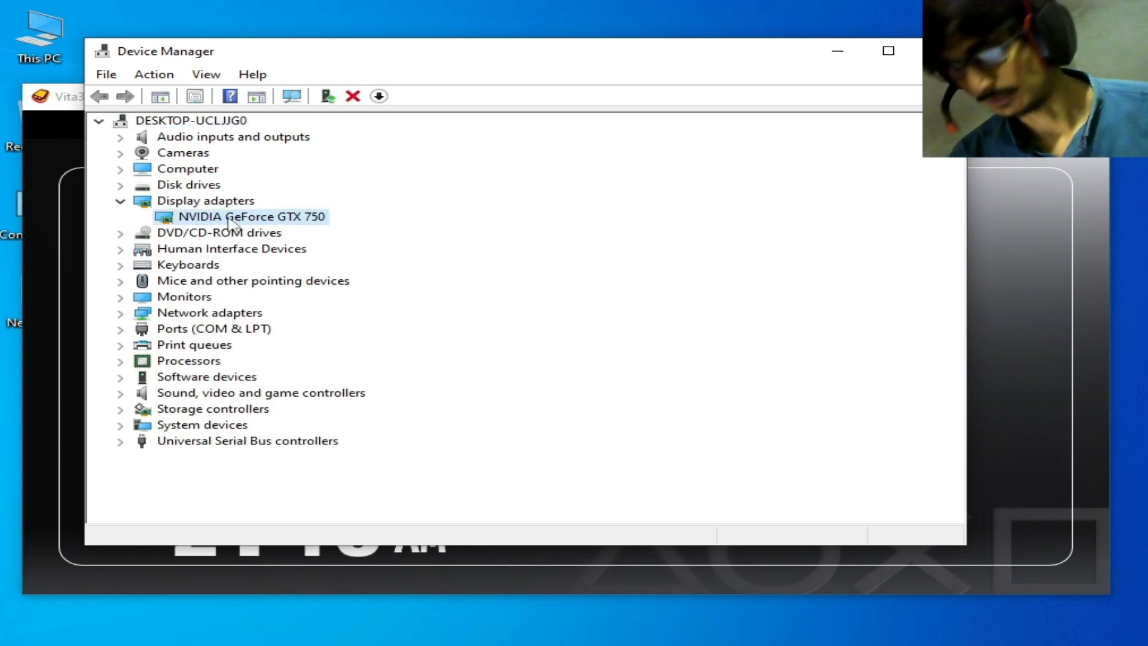
{"action": "right_click", "coordinate": [242, 217]}
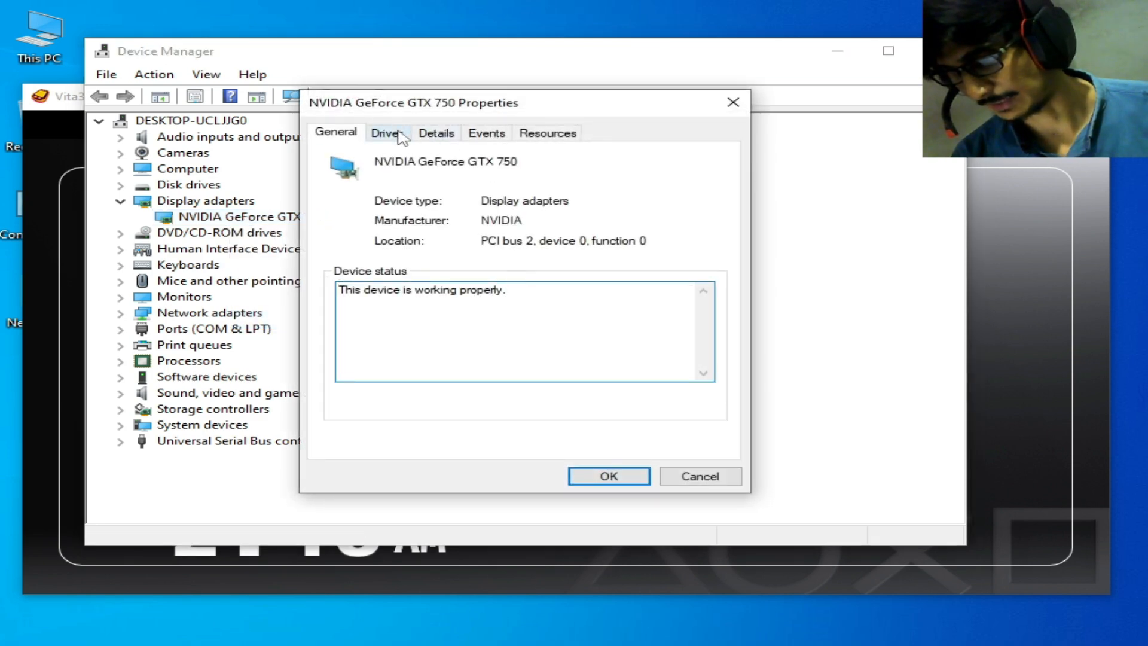
{"action": "left_click", "coordinate": [386, 133]}
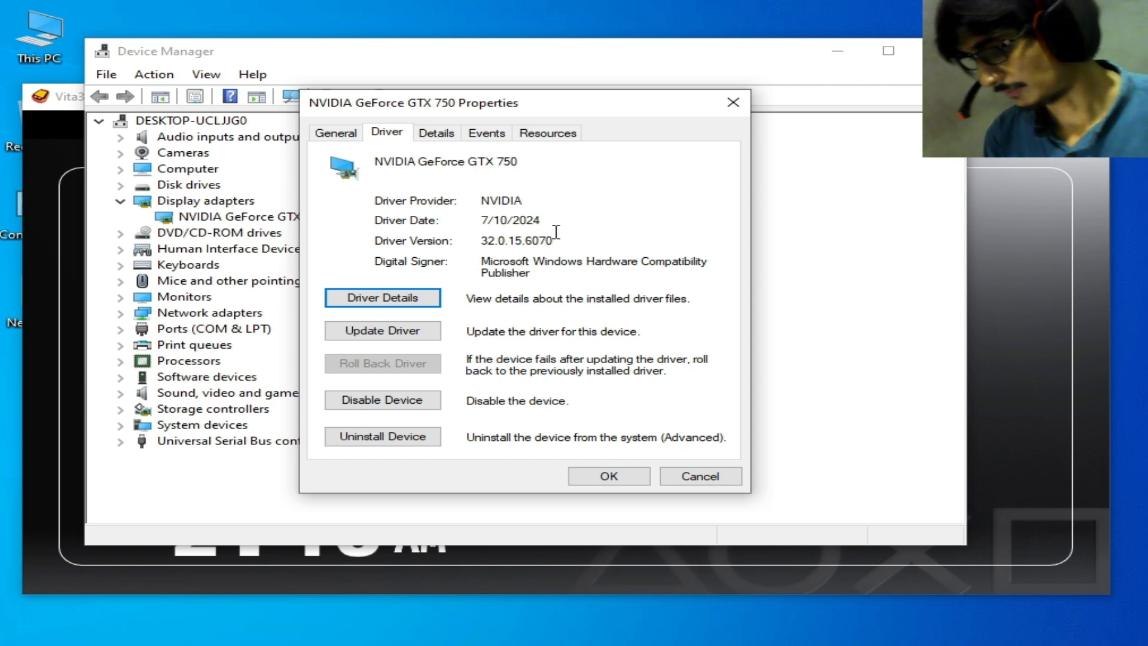
{"action": "left_click", "coordinate": [698, 476]}
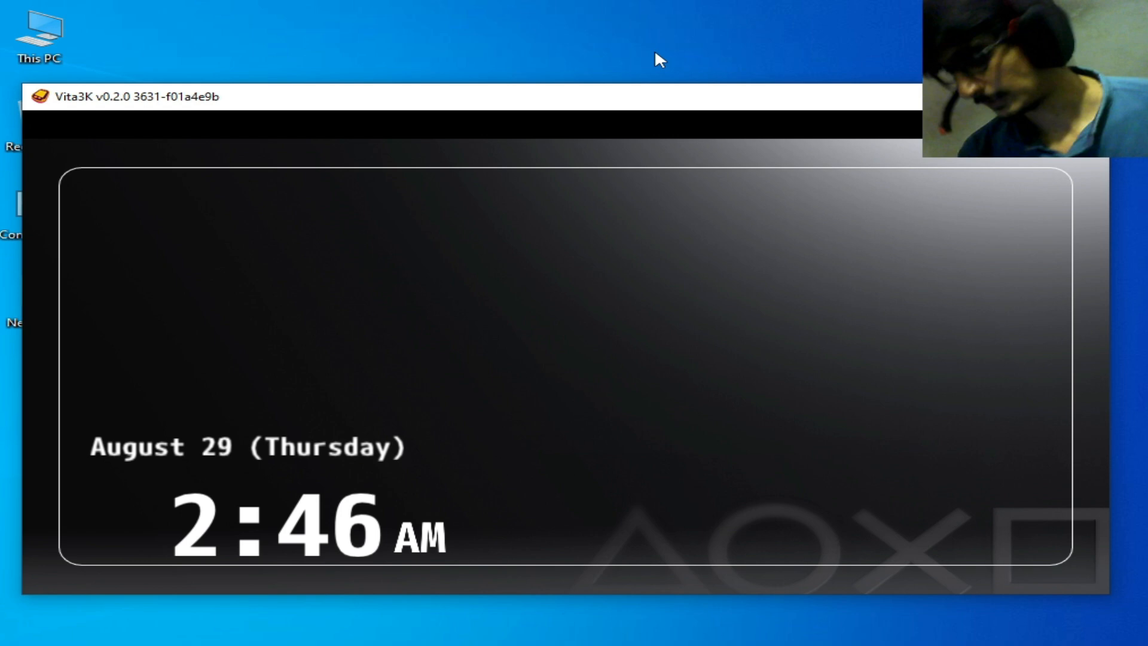
Launch NVIDIA Control Panel from the desktop and go to 'Adjust image settings with preview'.
{"action": "right_click", "coordinate": [648, 49]}
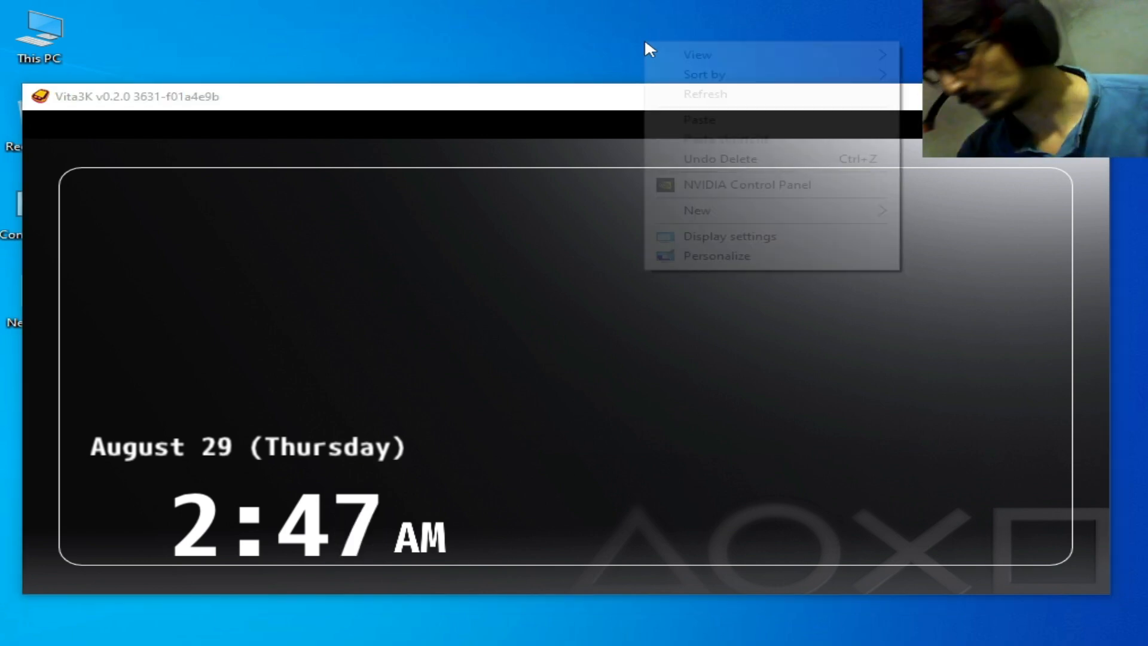
{"action": "left_click", "coordinate": [734, 288]}
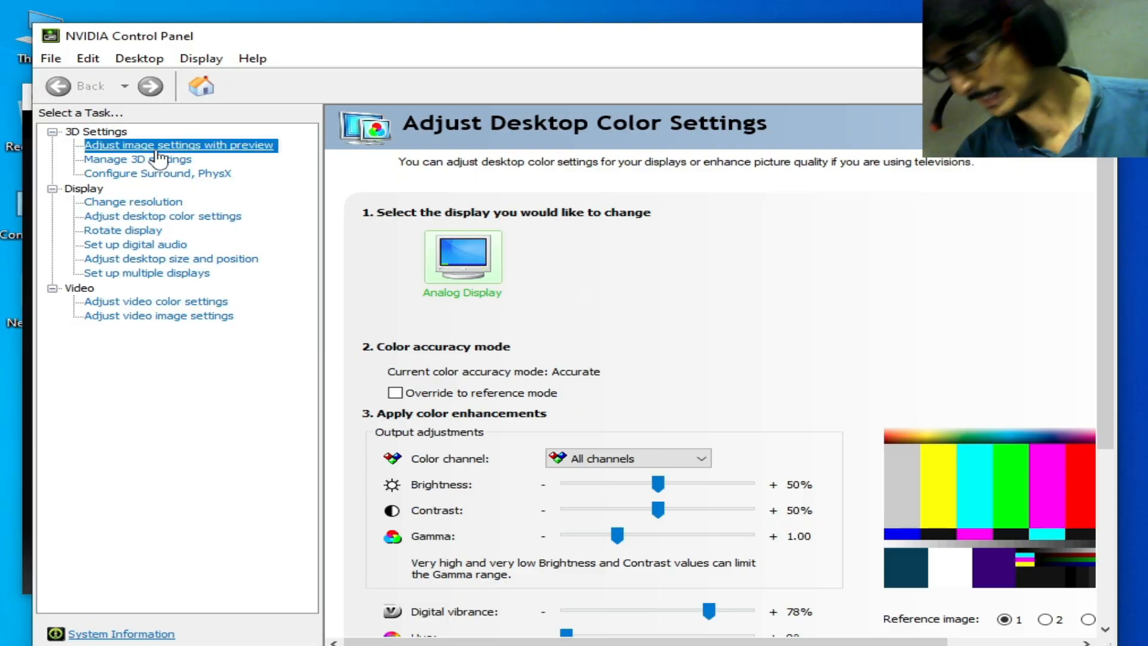
{"action": "left_click", "coordinate": [179, 145]}
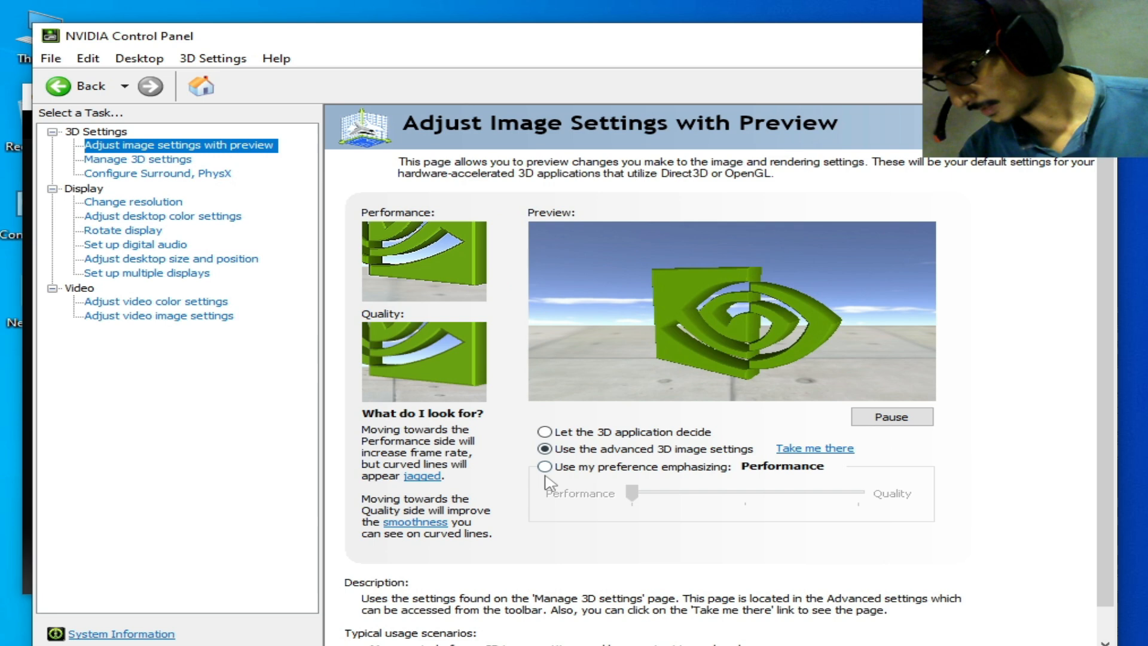
Keep 'Use the advanced 3D image settings' selected and go to Manage 3D settings.
{"action": "left_click", "coordinate": [543, 467]}
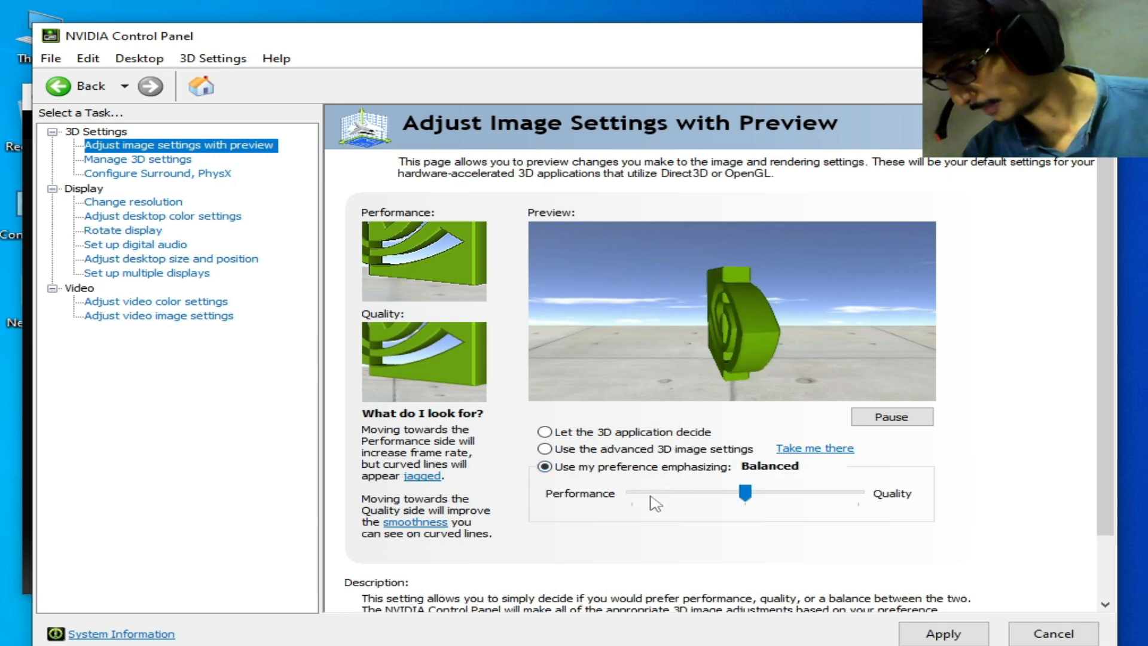
{"action": "left_click", "coordinate": [544, 448]}
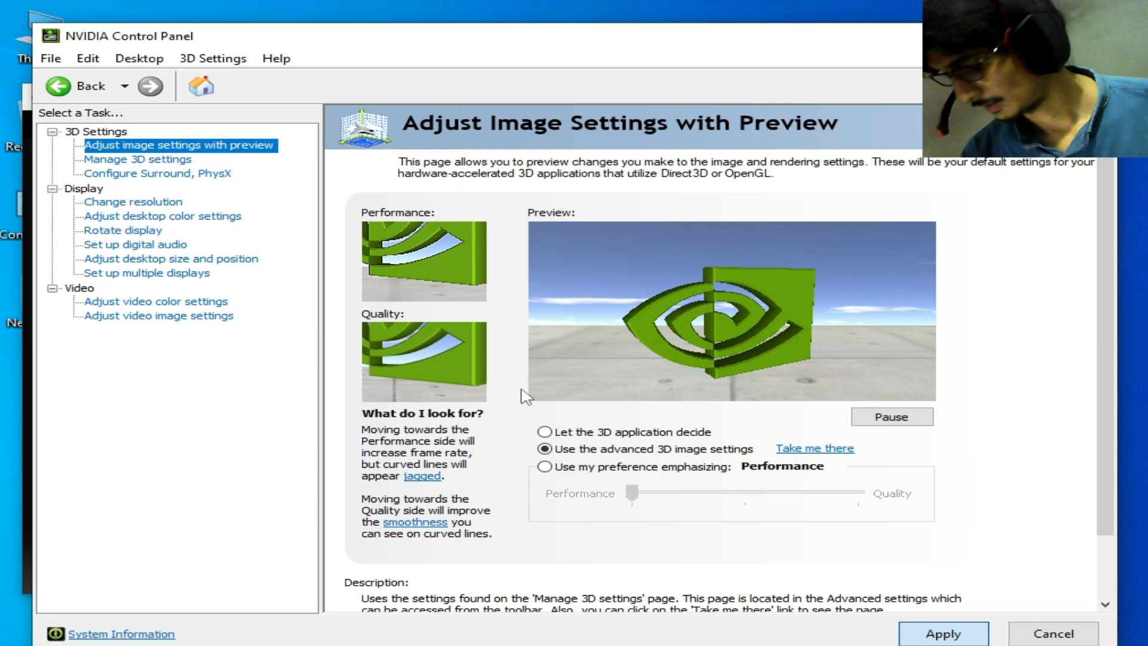
{"action": "left_click", "coordinate": [138, 159]}
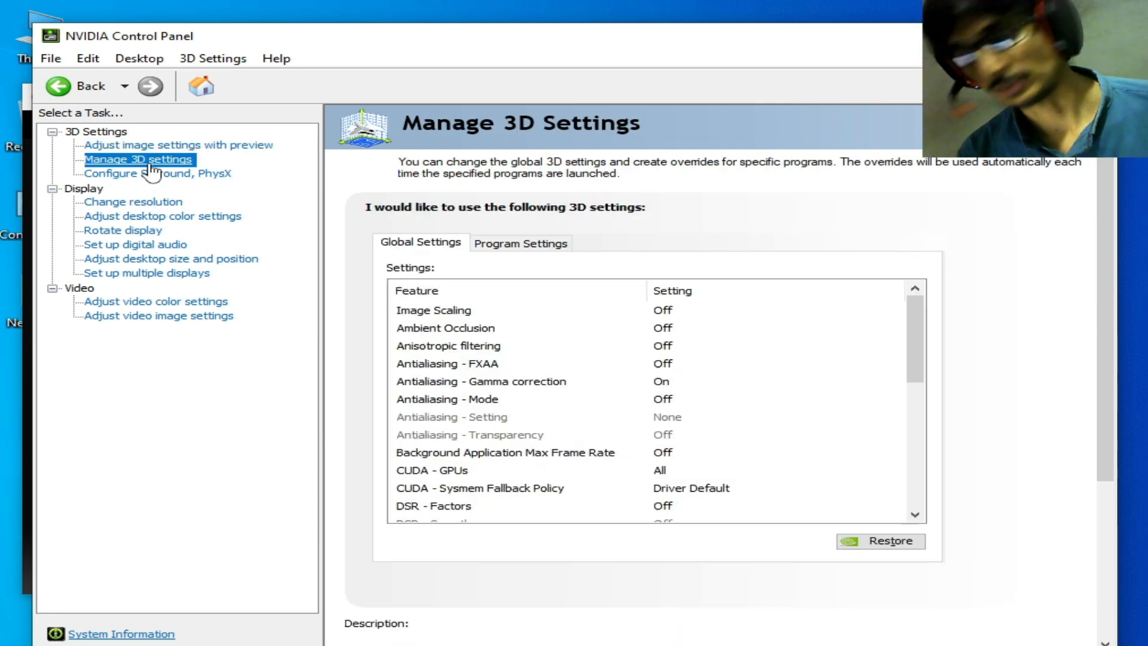
Set the global OpenGL rendering GPU to NVIDIA GeForce GTX 750.
{"action": "scroll", "scroll_direction": "down", "scroll_amount": 3}
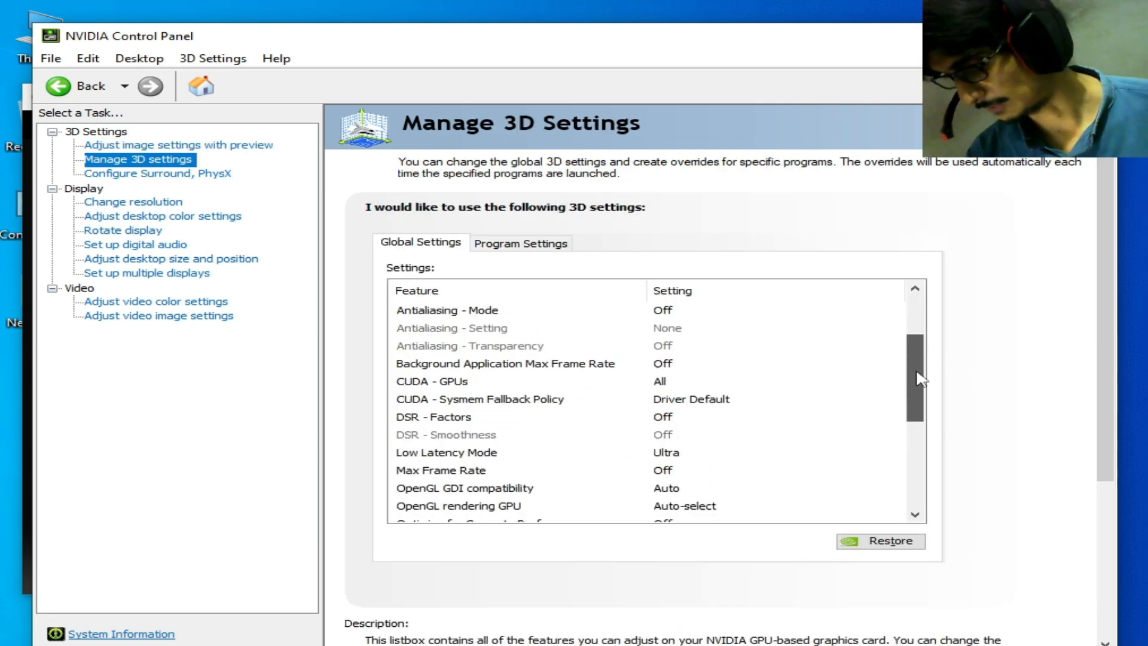
{"action": "scroll", "scroll_direction": "down", "scroll_amount": 3}
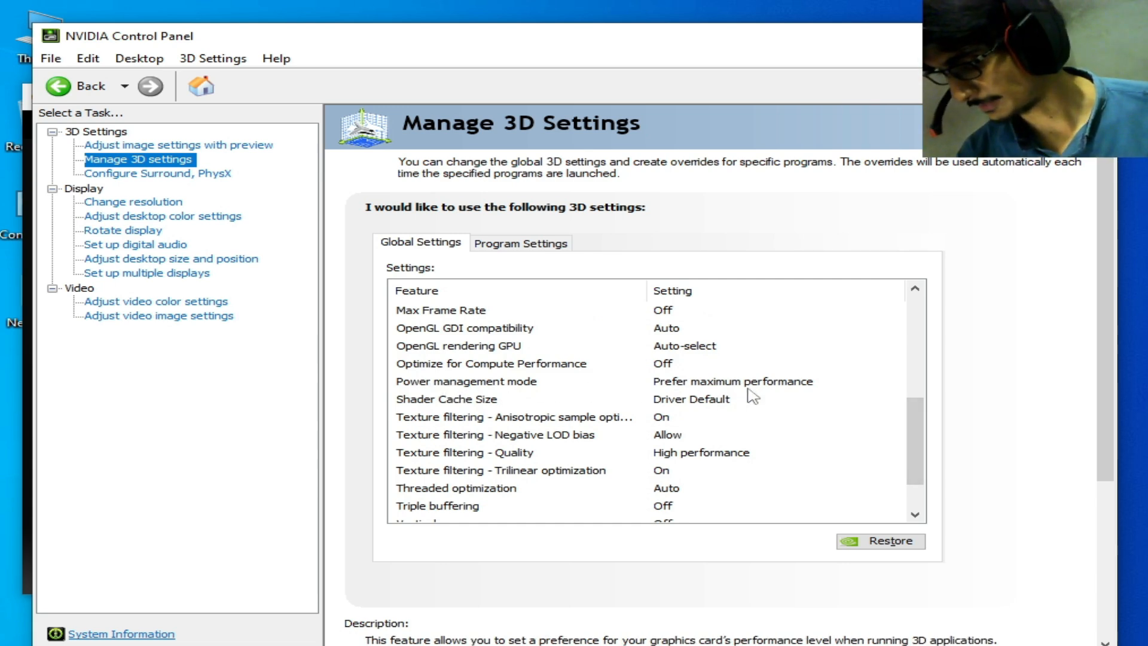
{"action": "mouse_move", "coordinate": [628, 427]}
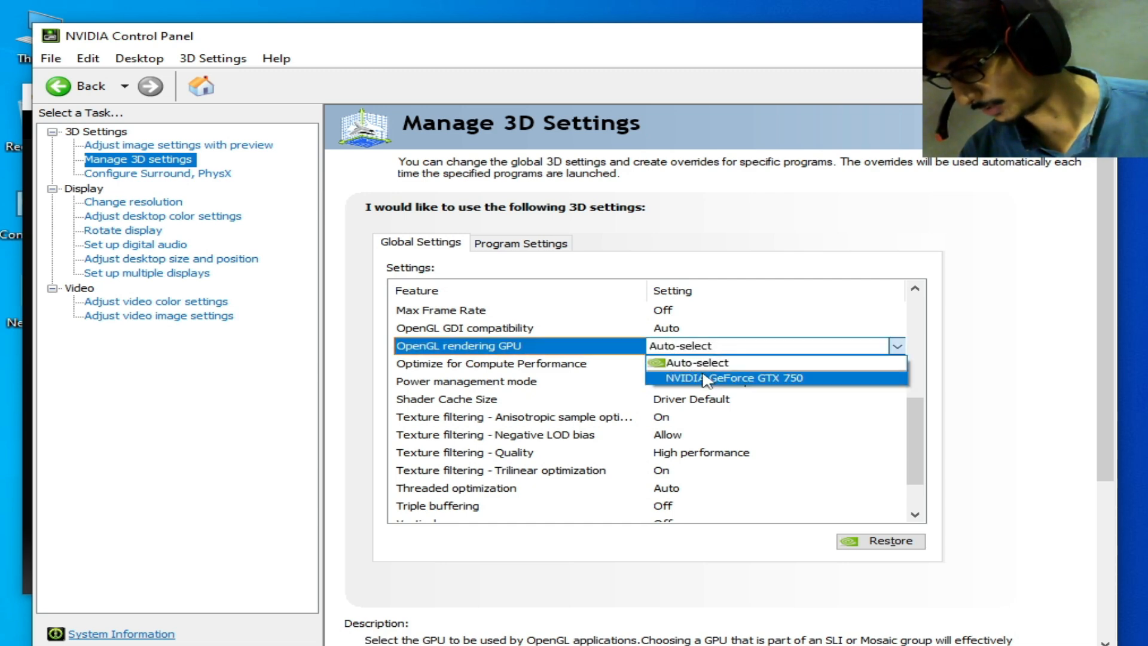
{"action": "left_click", "coordinate": [732, 378]}
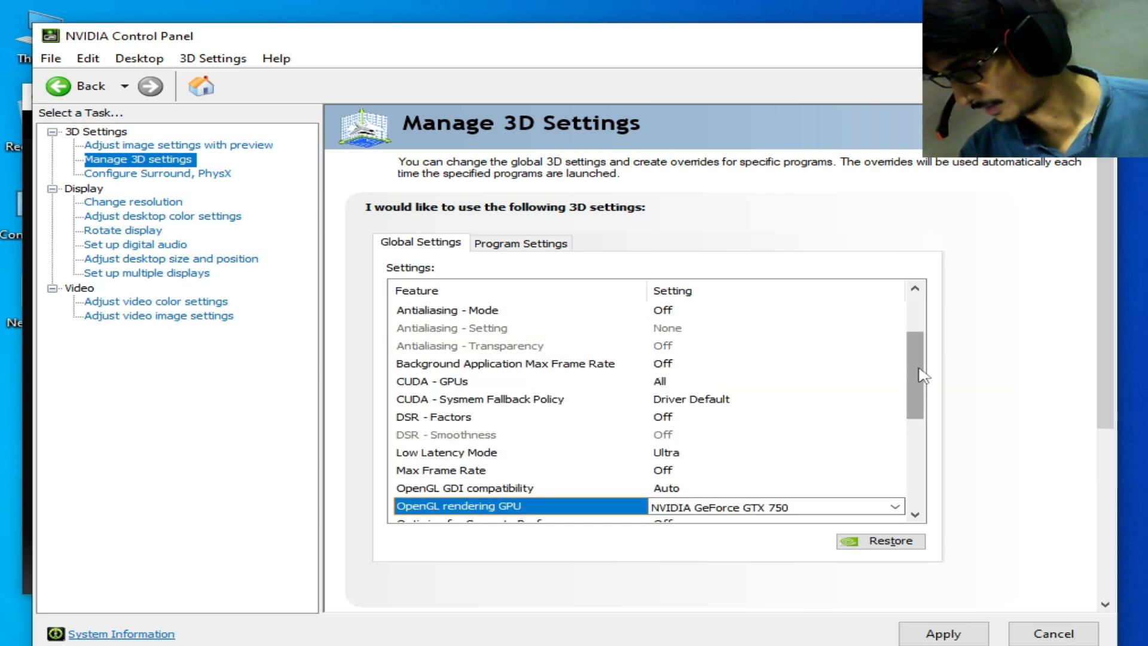
{"action": "scroll", "scroll_direction": "down", "scroll_amount": 3}
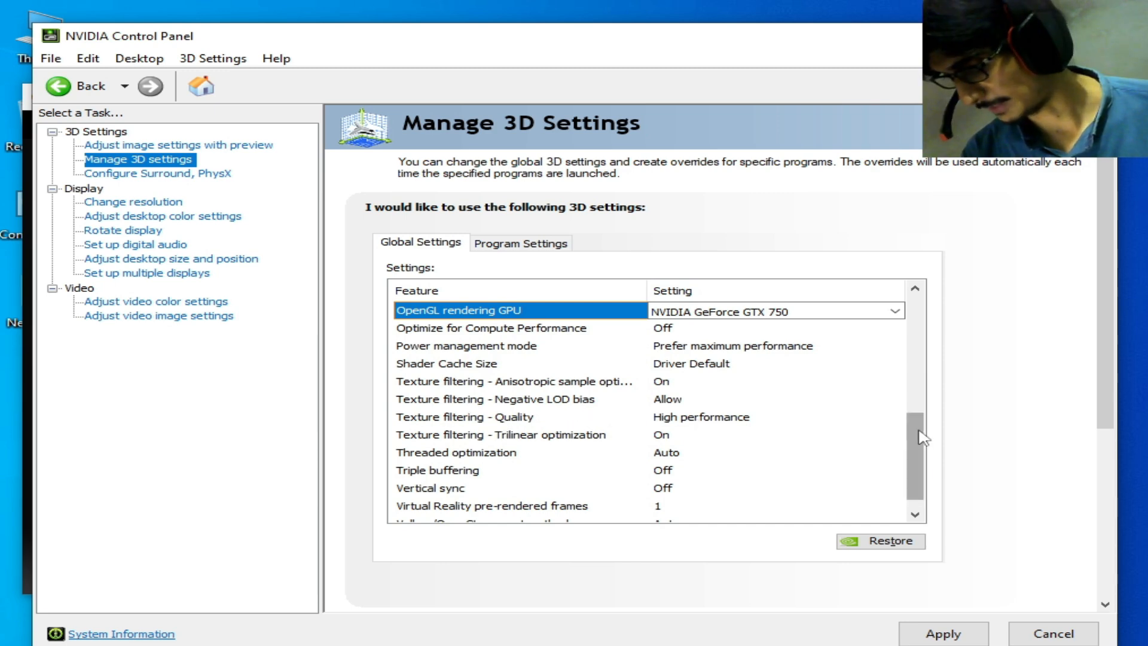
{"action": "scroll", "scroll_direction": "down", "scroll_amount": 3}
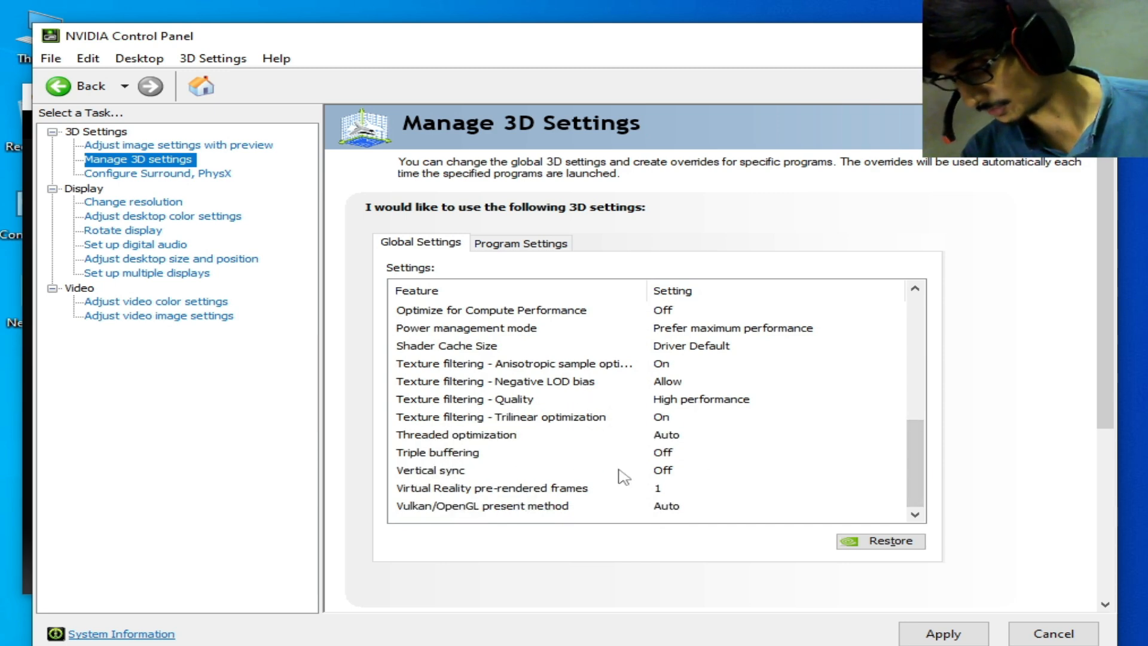